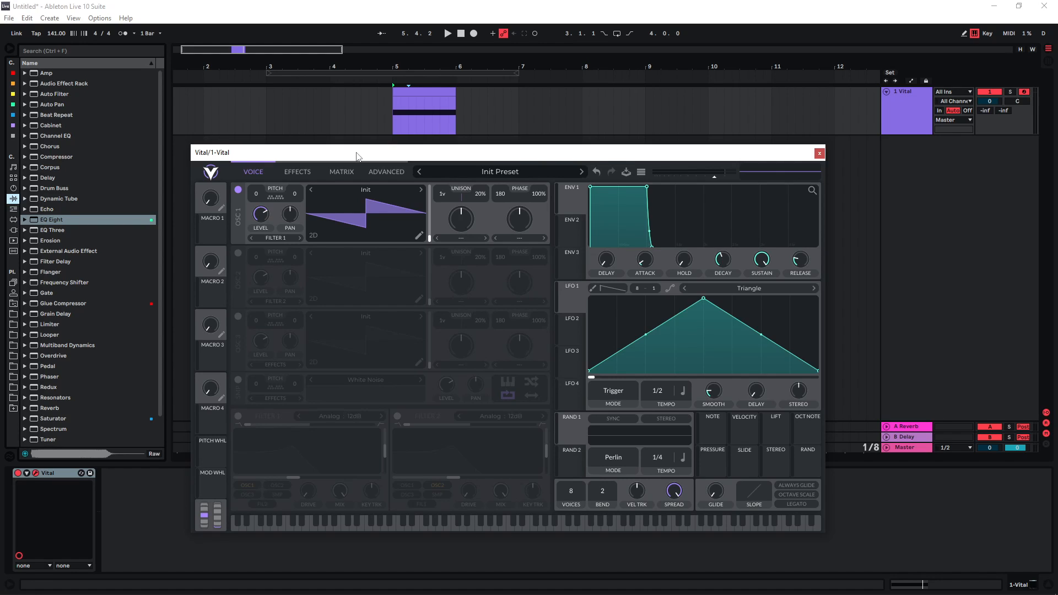
Load the Basic Shapes sine wavetable into oscillator 1
left_click(365, 189)
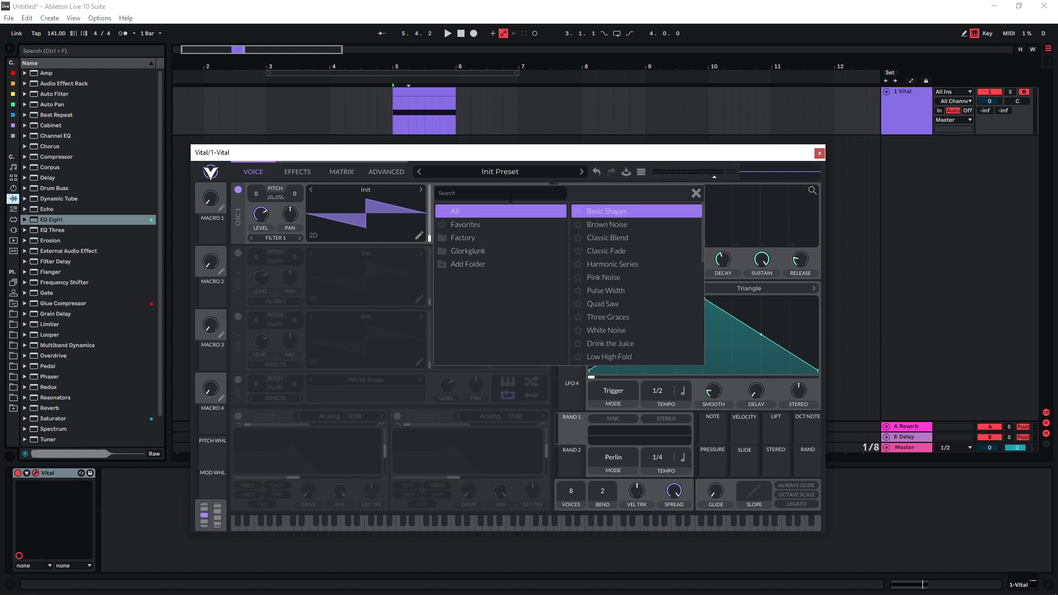
left_click(605, 210)
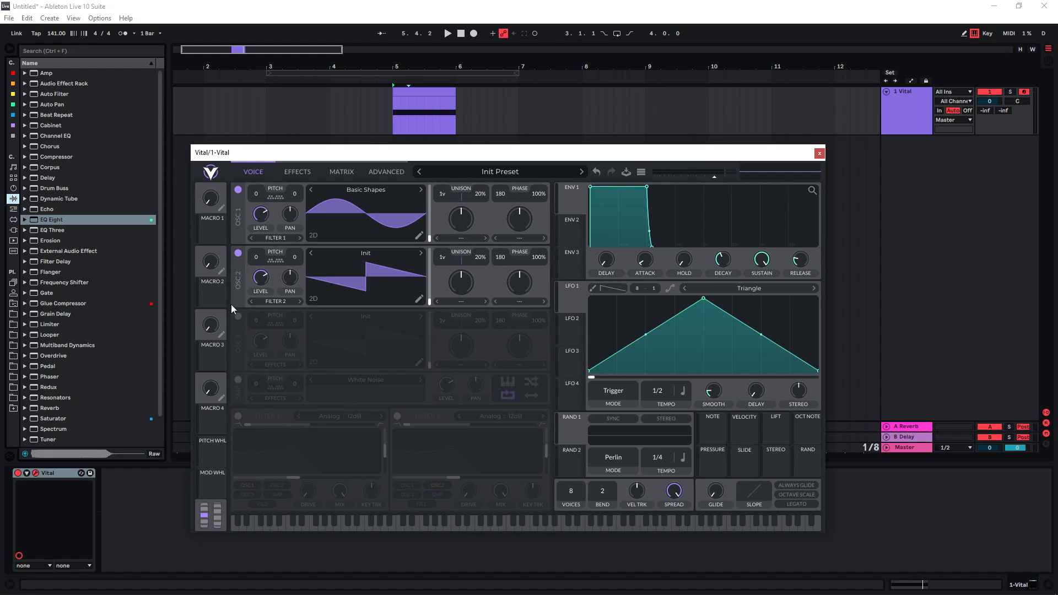
Enable oscillator 3, raise it 12 semitones and lower its unison detune to 9%
left_click(238, 318)
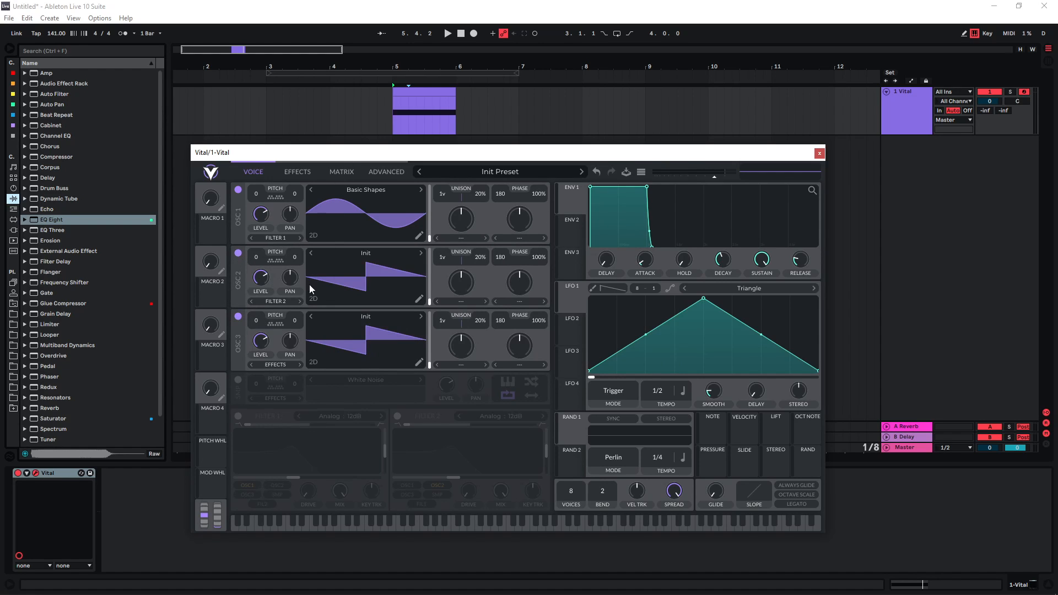
mouse_move(260, 326)
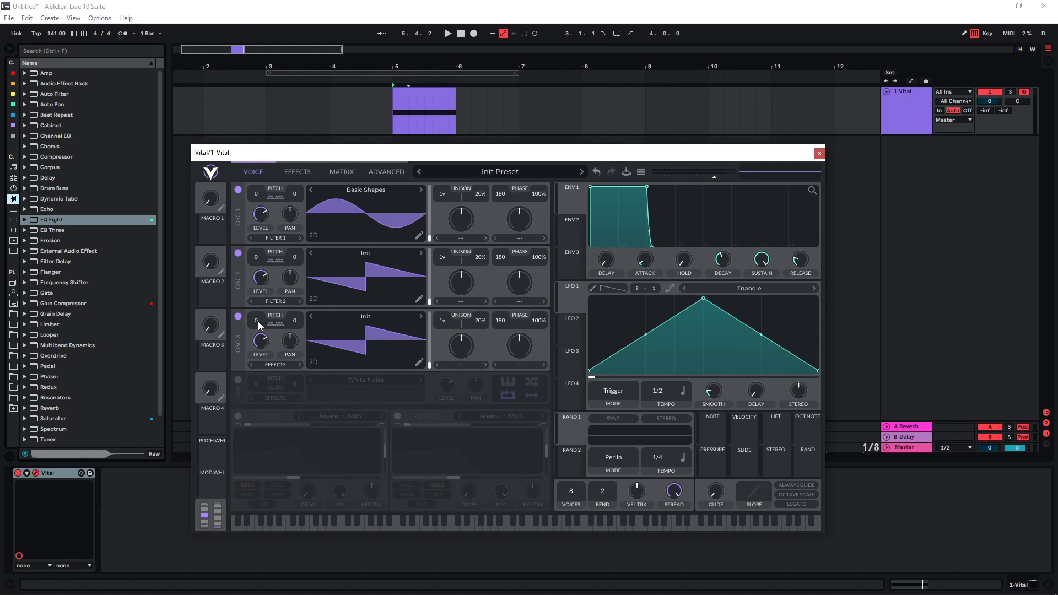
left_click_drag(255, 320, 255, 304)
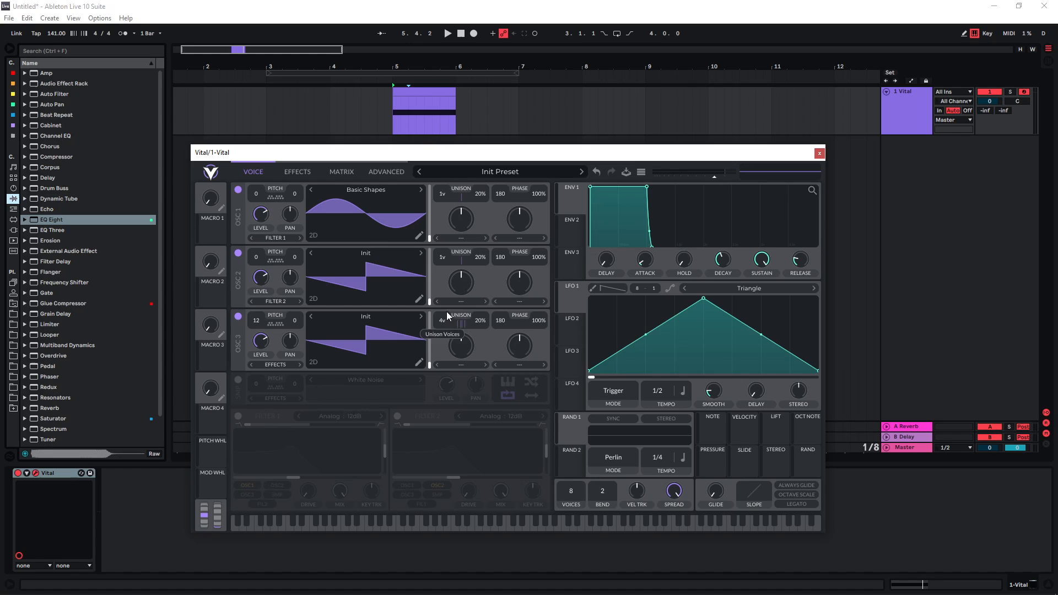
left_click_drag(460, 320, 460, 344)
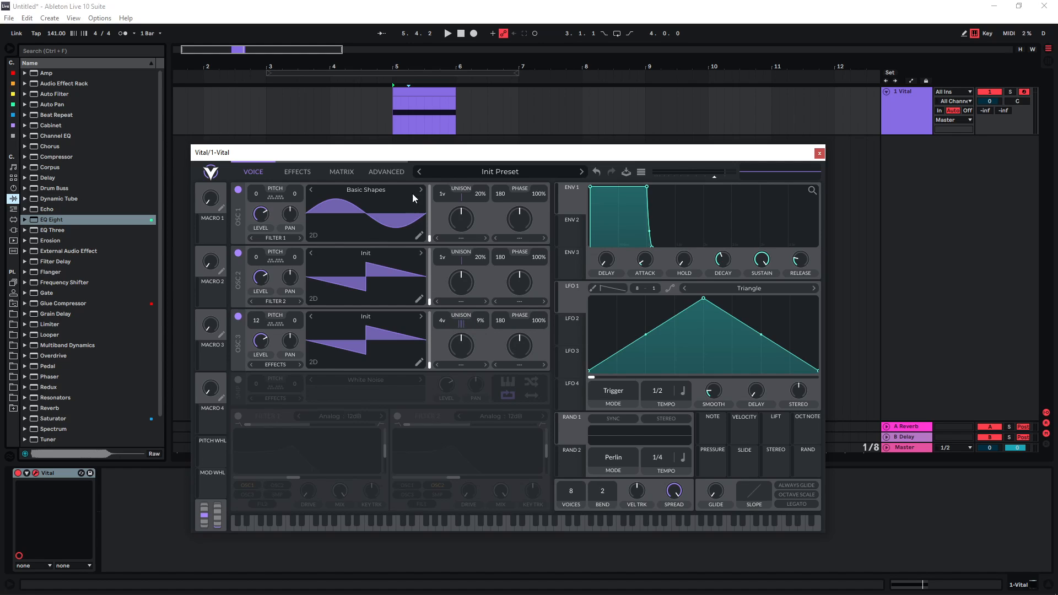
Switch on the compressor effect in Vital's effects section
left_click(297, 172)
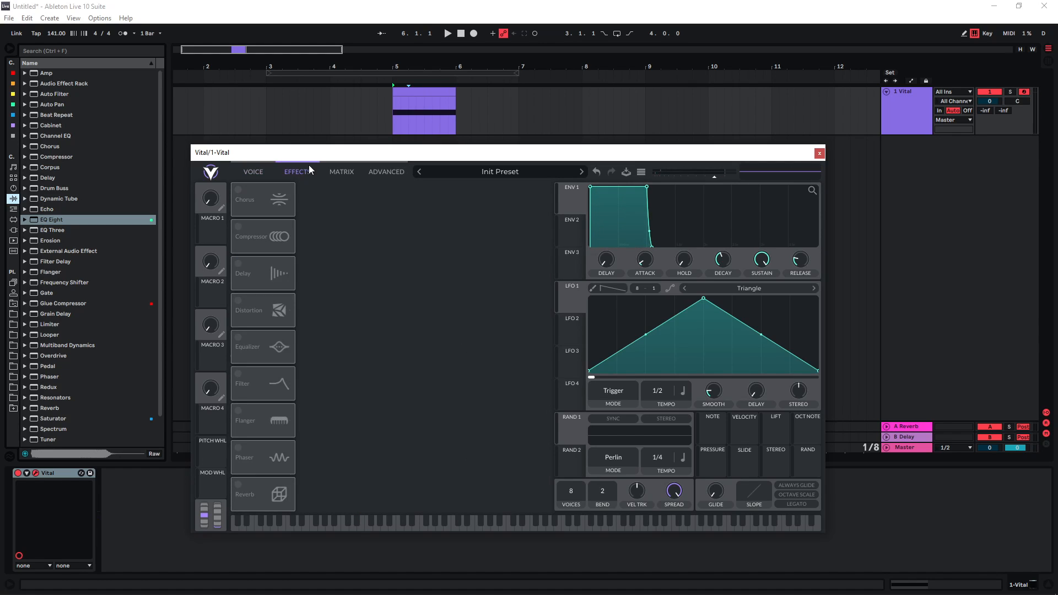
mouse_move(255, 262)
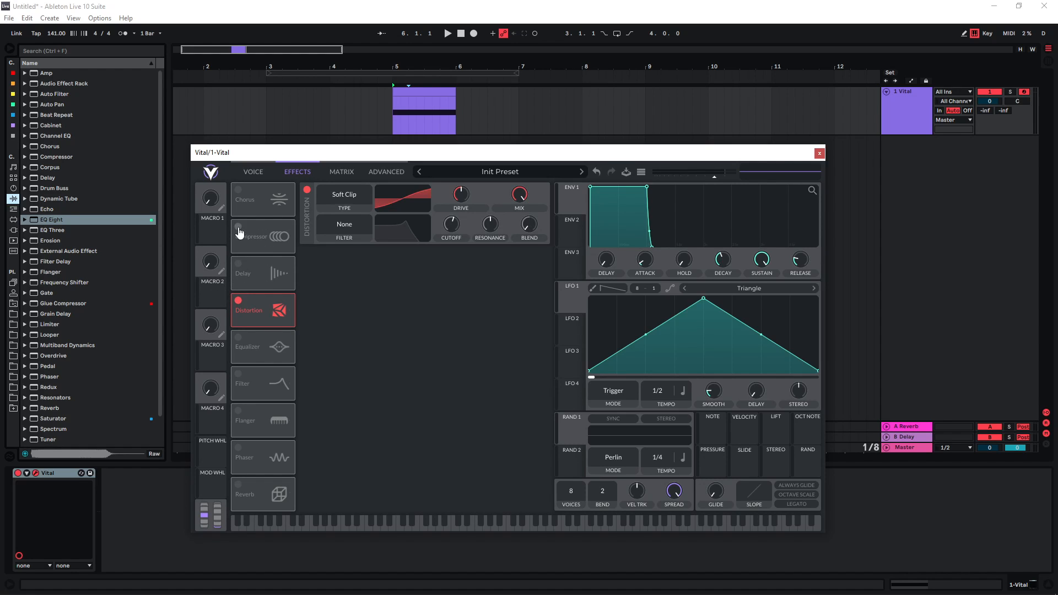
left_click(238, 230)
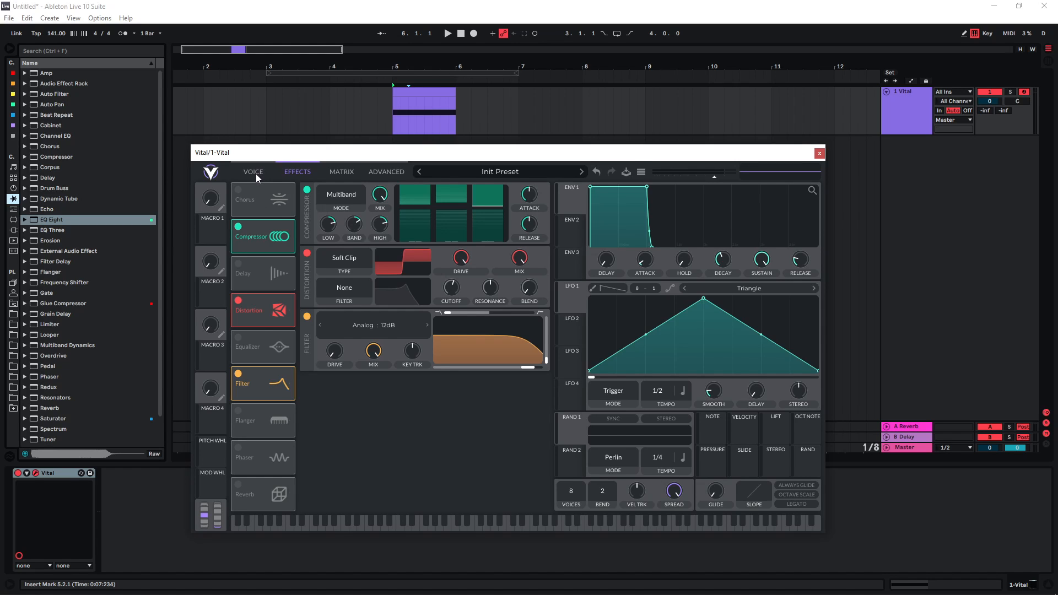
Drop oscillator 1 to -48 semitones, switch it off and enable oscillator 2 alone
left_click(254, 171)
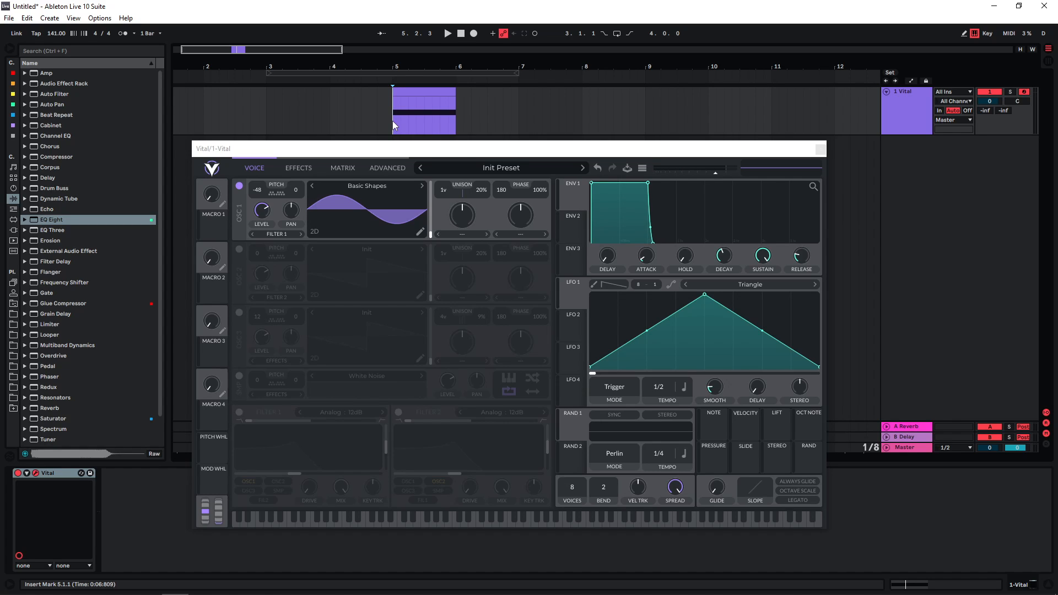
left_click(447, 33)
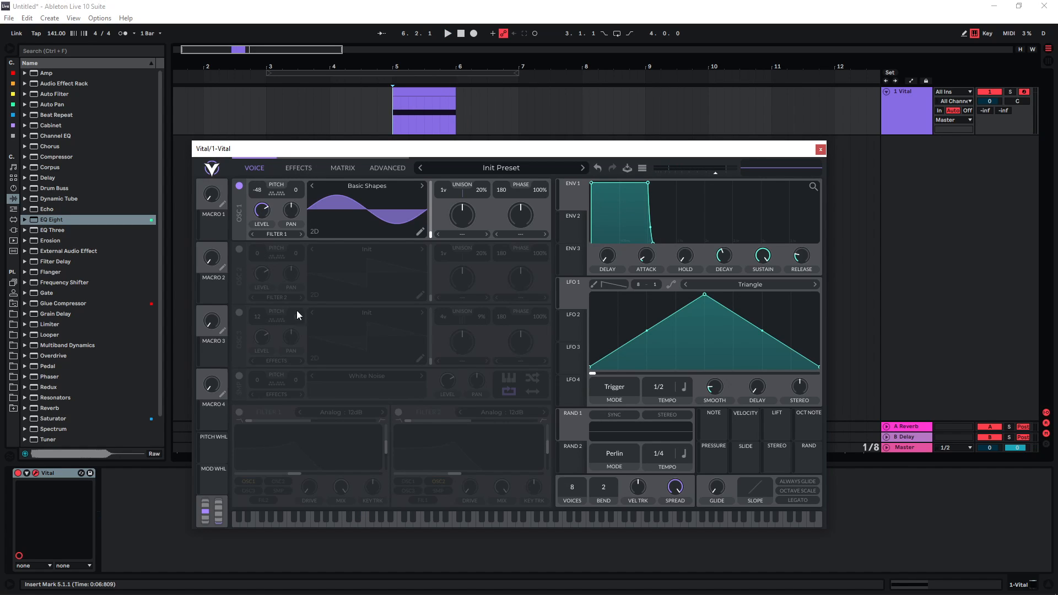
mouse_move(350, 304)
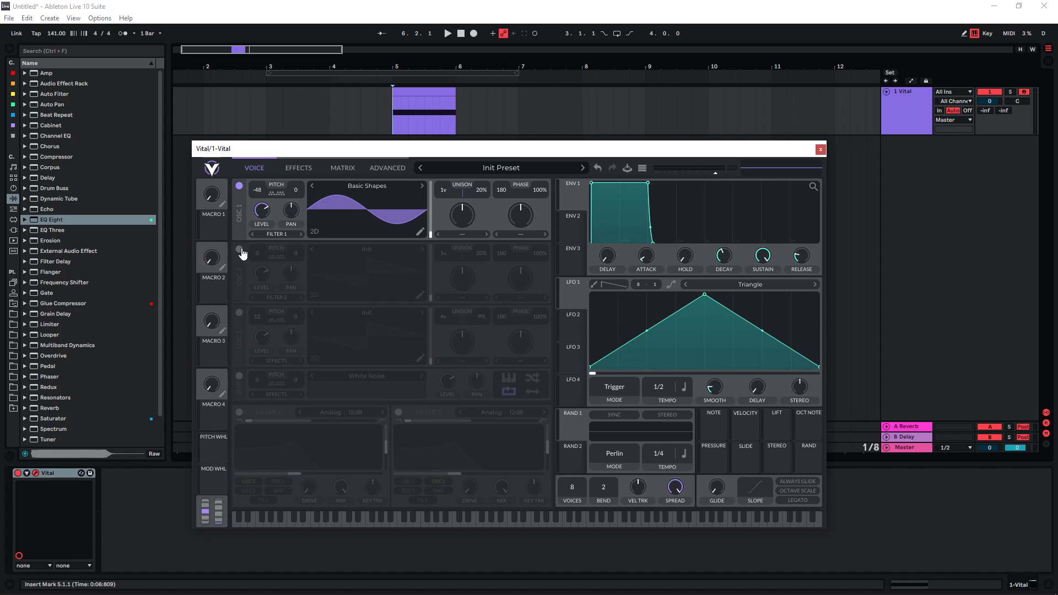
left_click(239, 251)
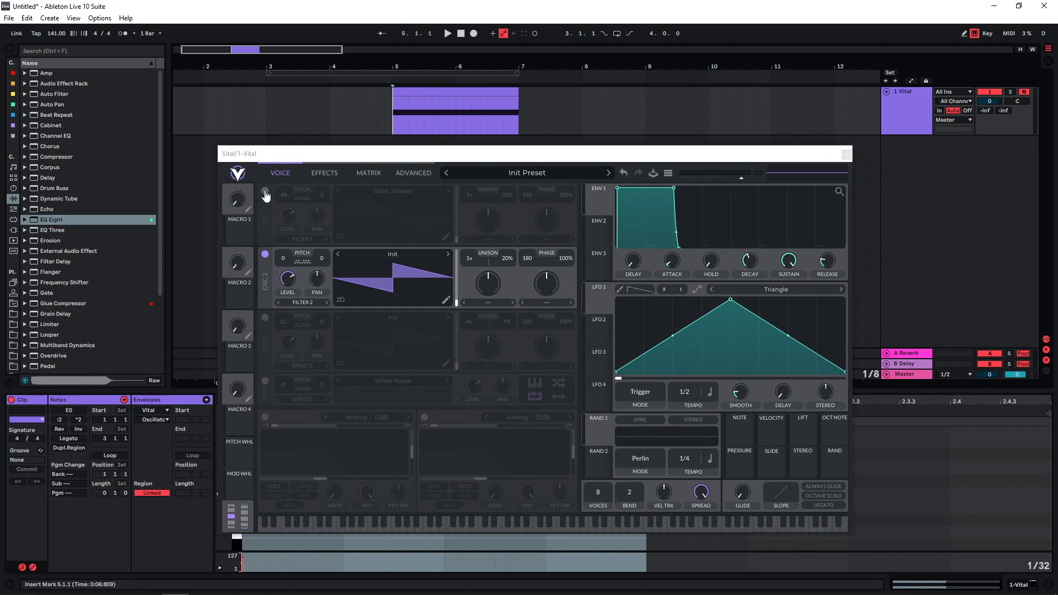
Turn oscillator 1 back on at -48 semitones alongside oscillator 2
left_click(447, 33)
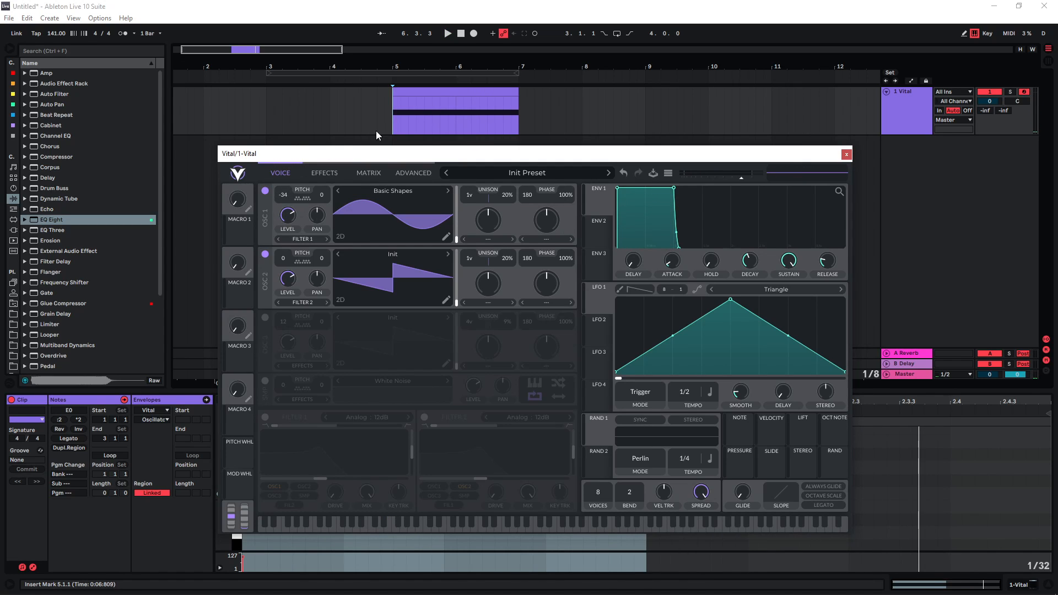
left_click(446, 33)
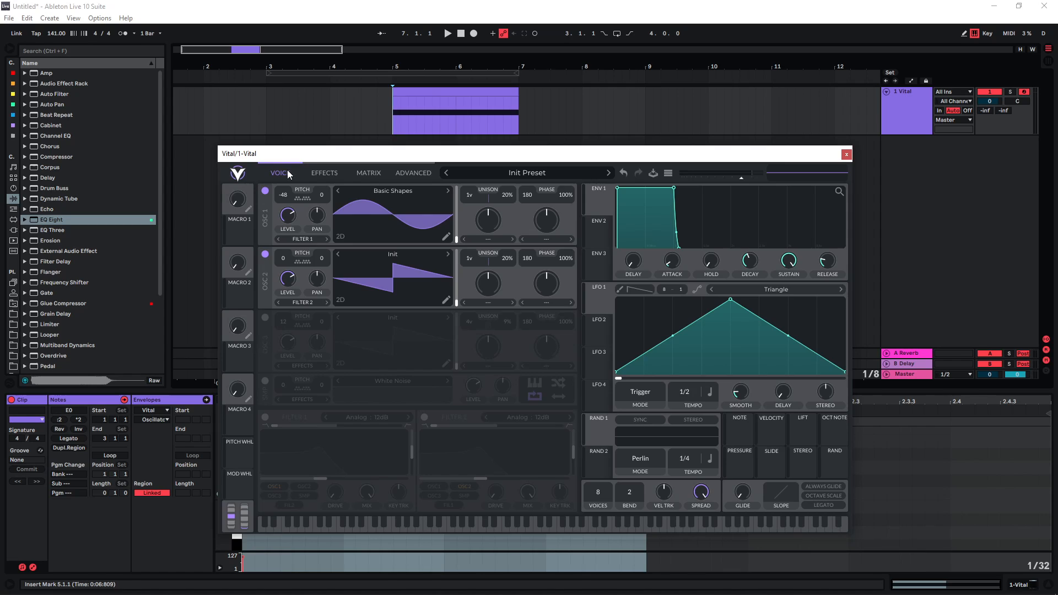
mouse_move(320, 267)
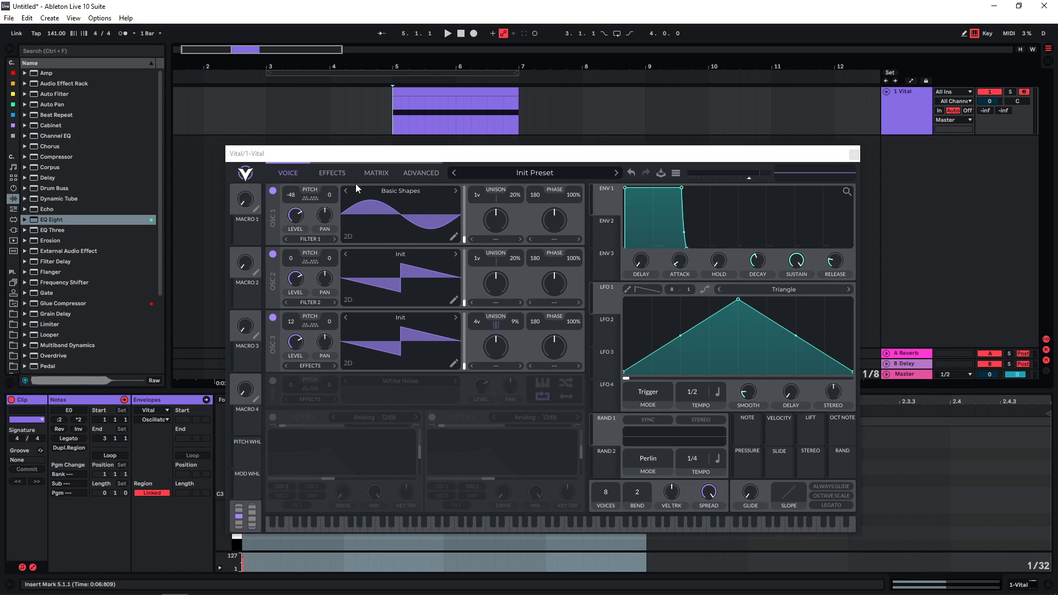
Route Macro 1 to Voice Transpose in the modulation matrix
left_click(376, 173)
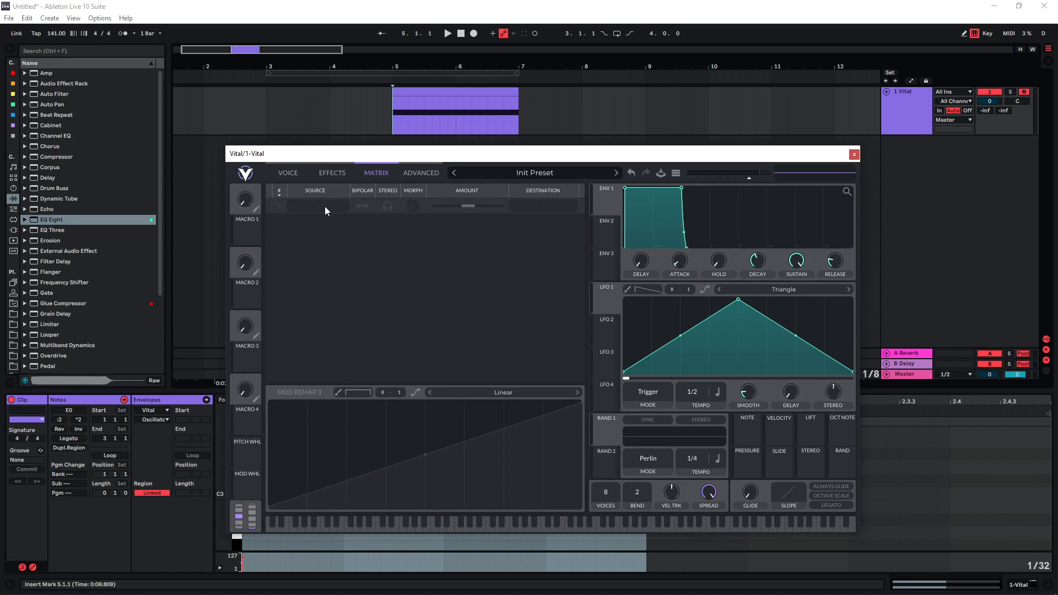
left_click(314, 206)
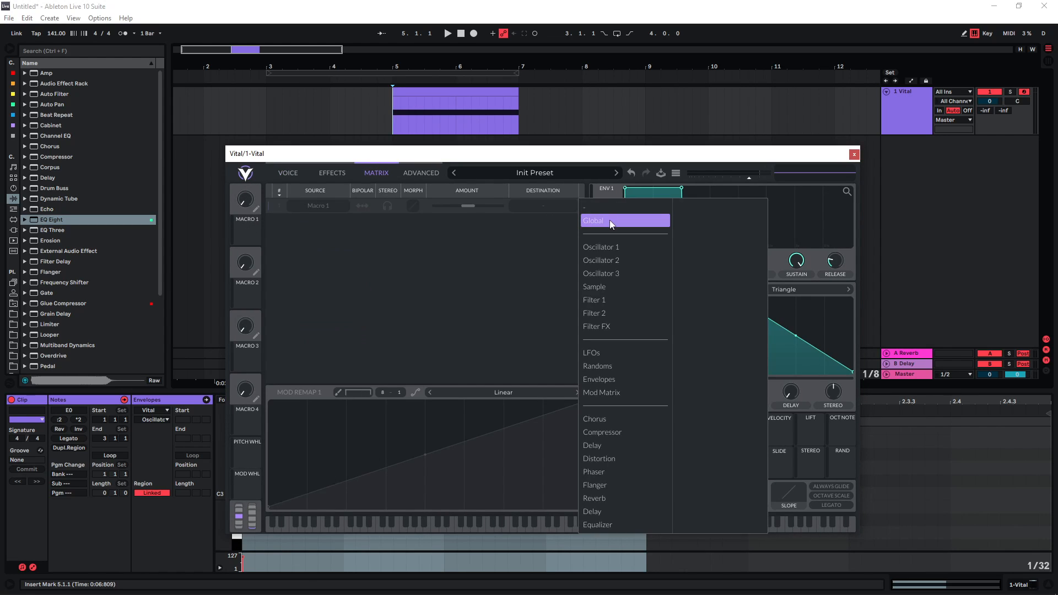
left_click(593, 221)
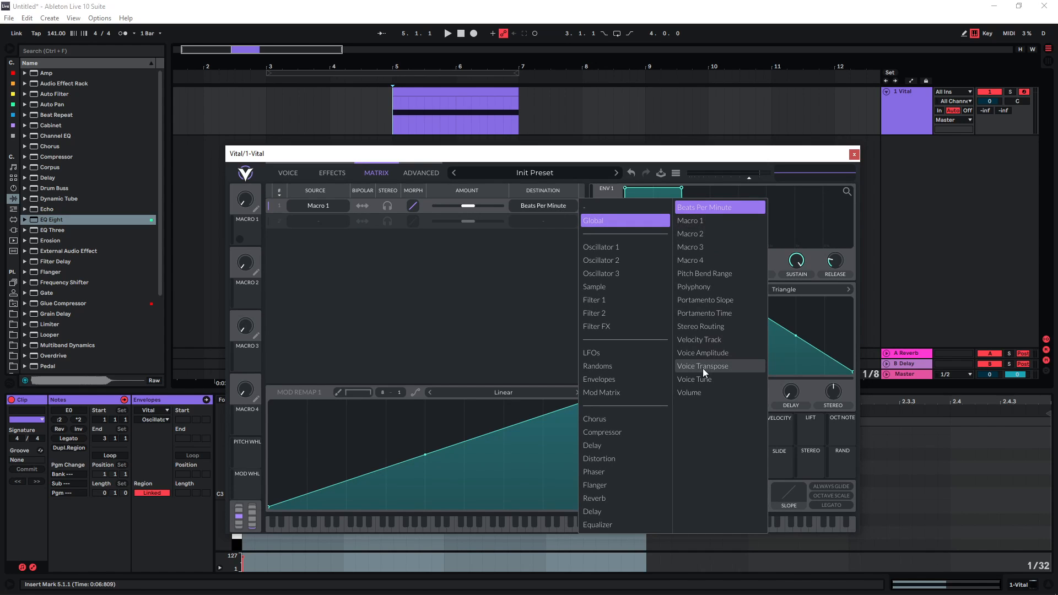
left_click(702, 365)
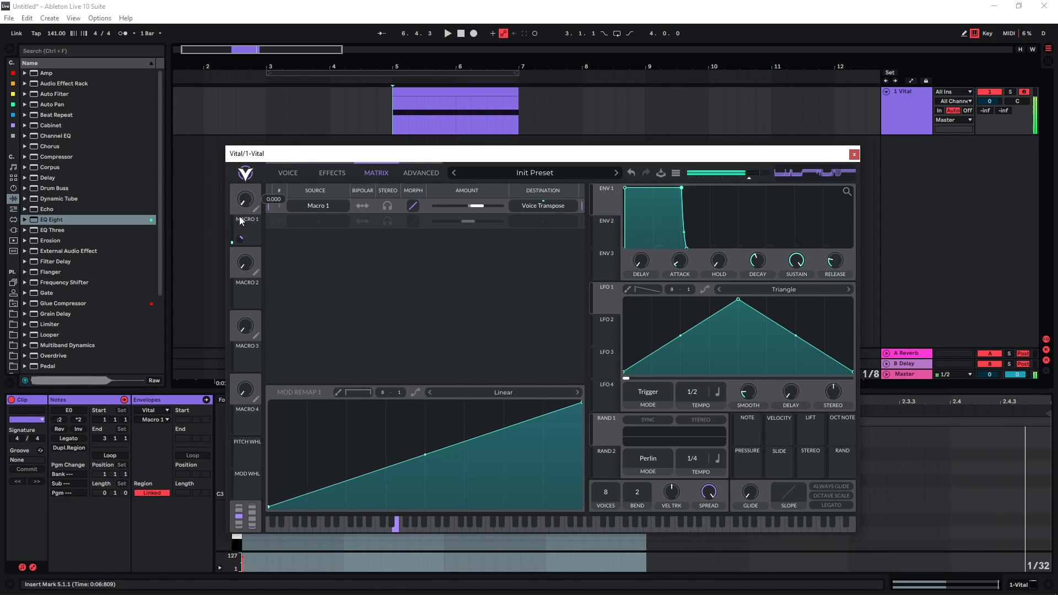
left_click(287, 173)
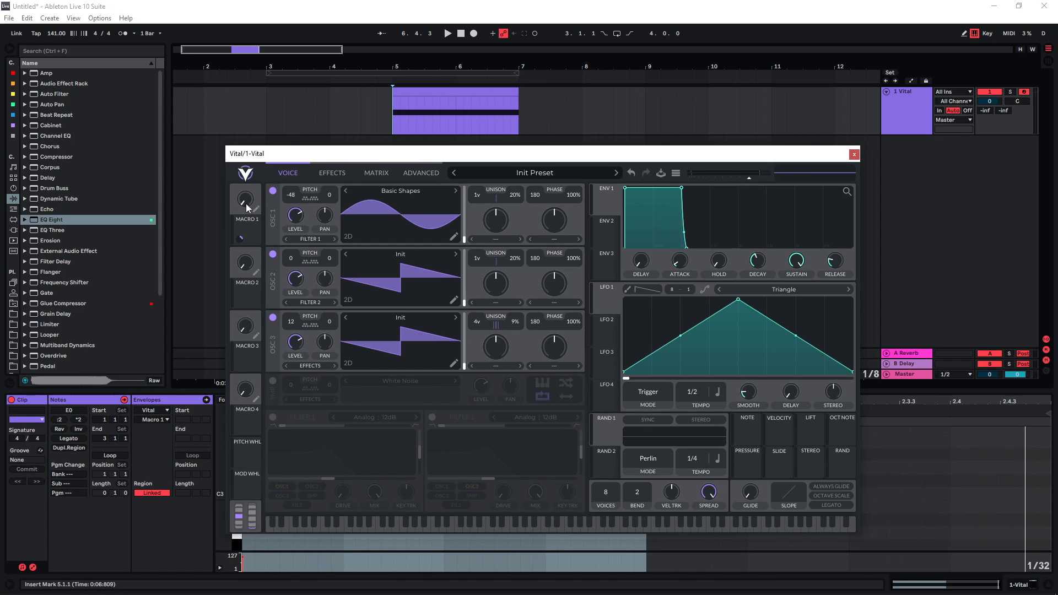
Set the Amp to dual output with the Heavy model and turn up Macro 1
left_click(331, 173)
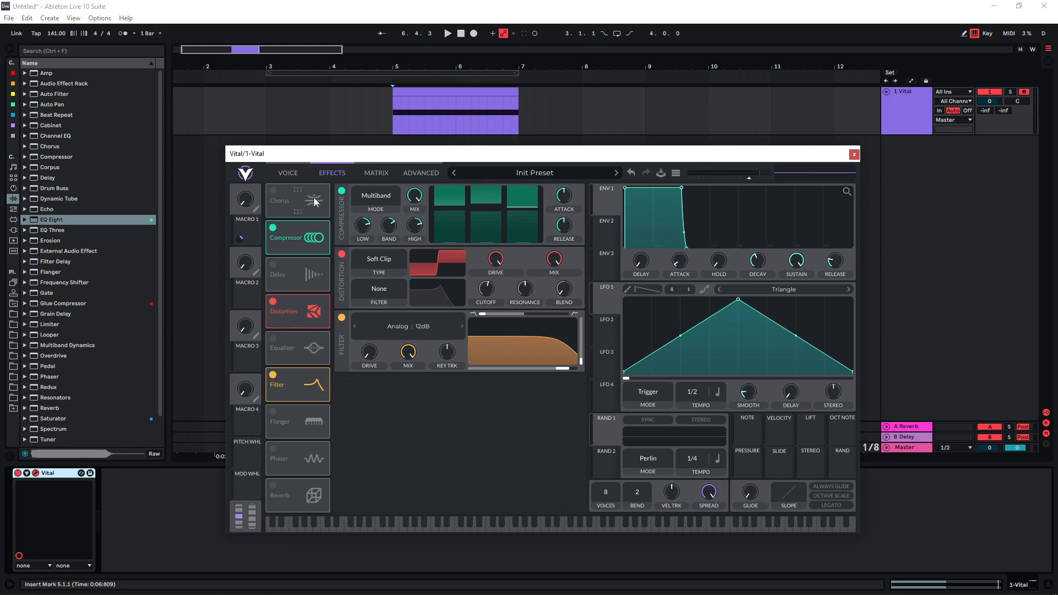
left_click(288, 173)
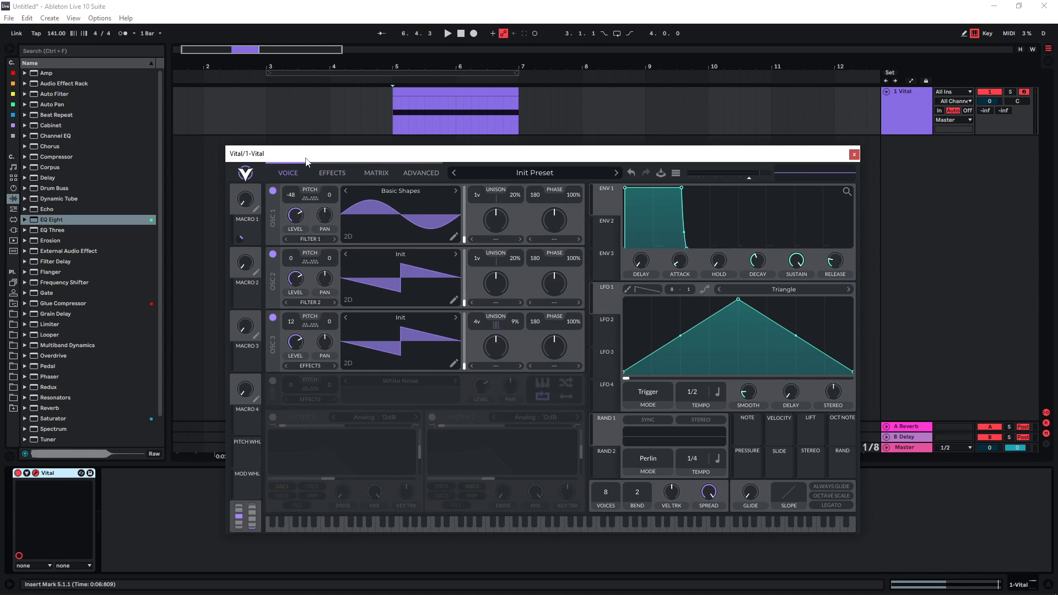
mouse_move(132, 150)
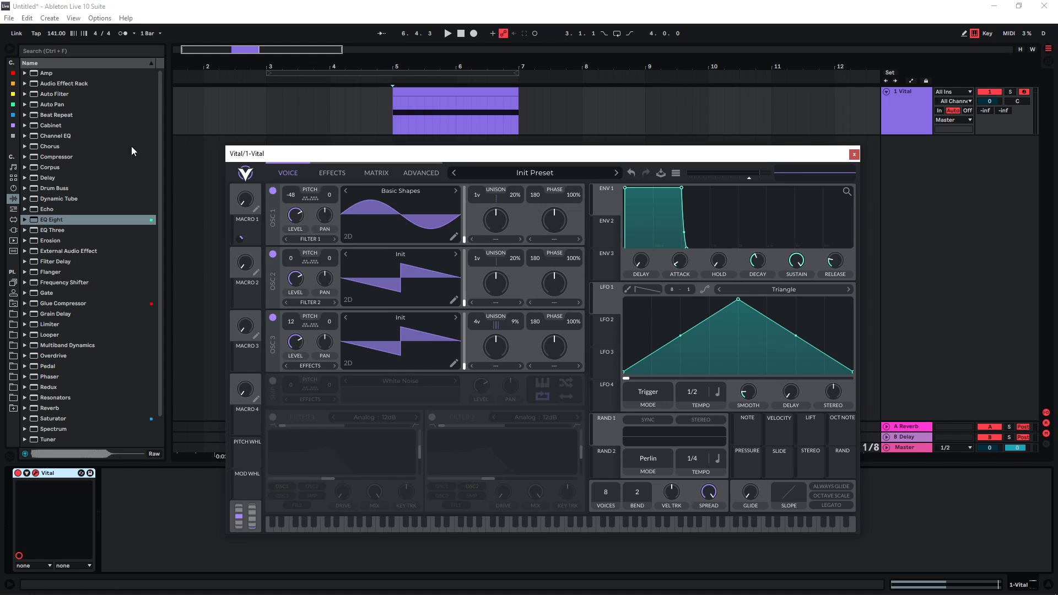
mouse_move(53, 80)
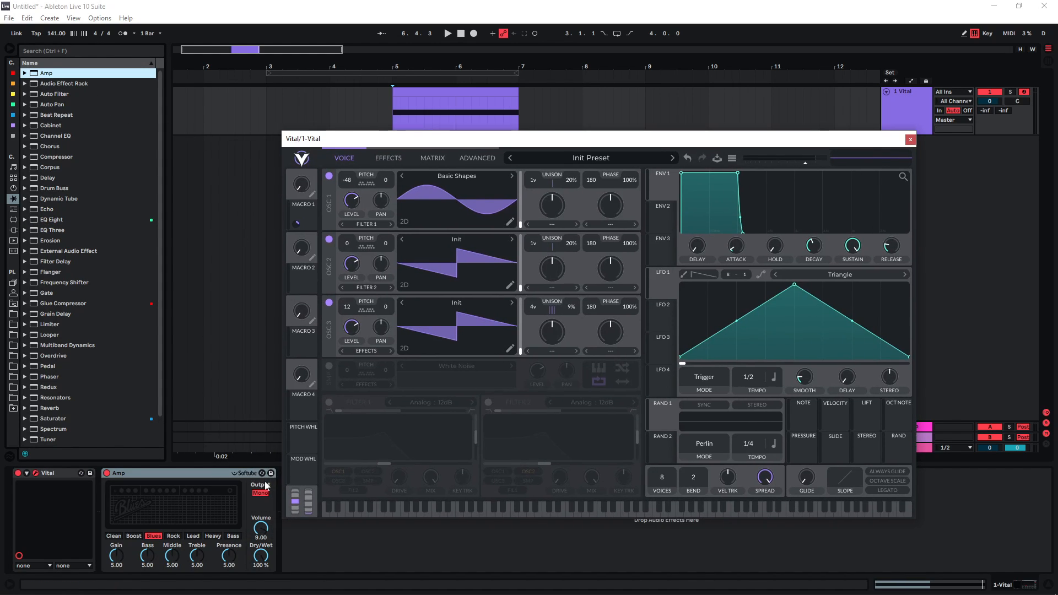
left_click(260, 489)
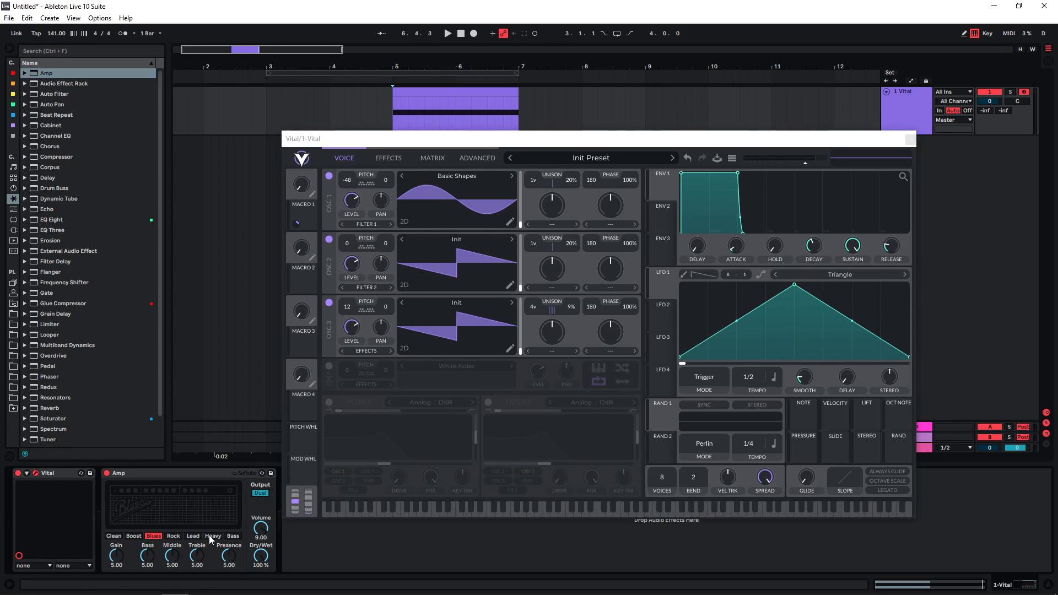
left_click(211, 535)
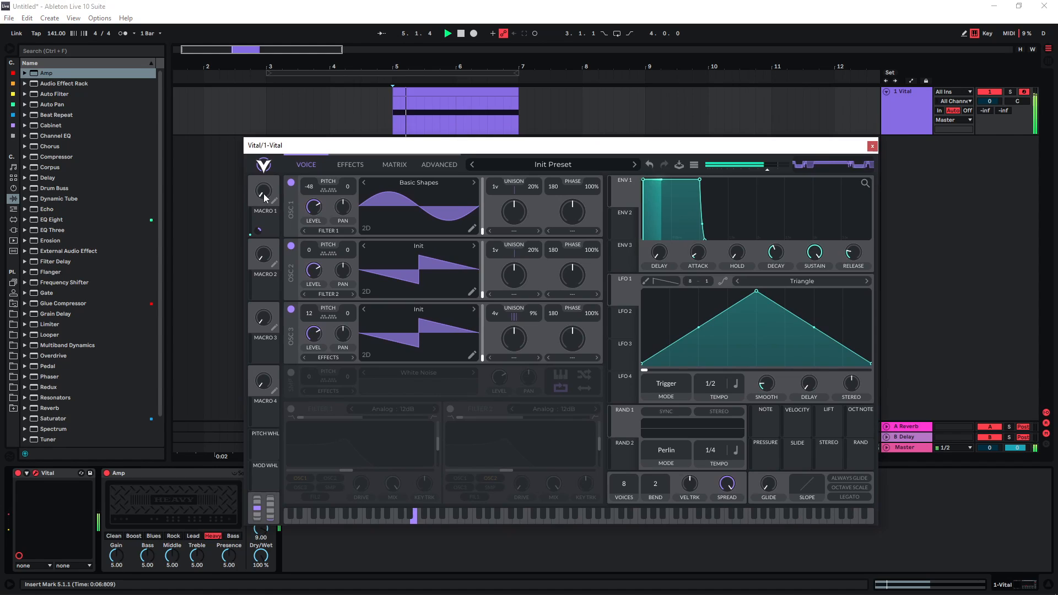
left_click_drag(263, 192, 263, 190)
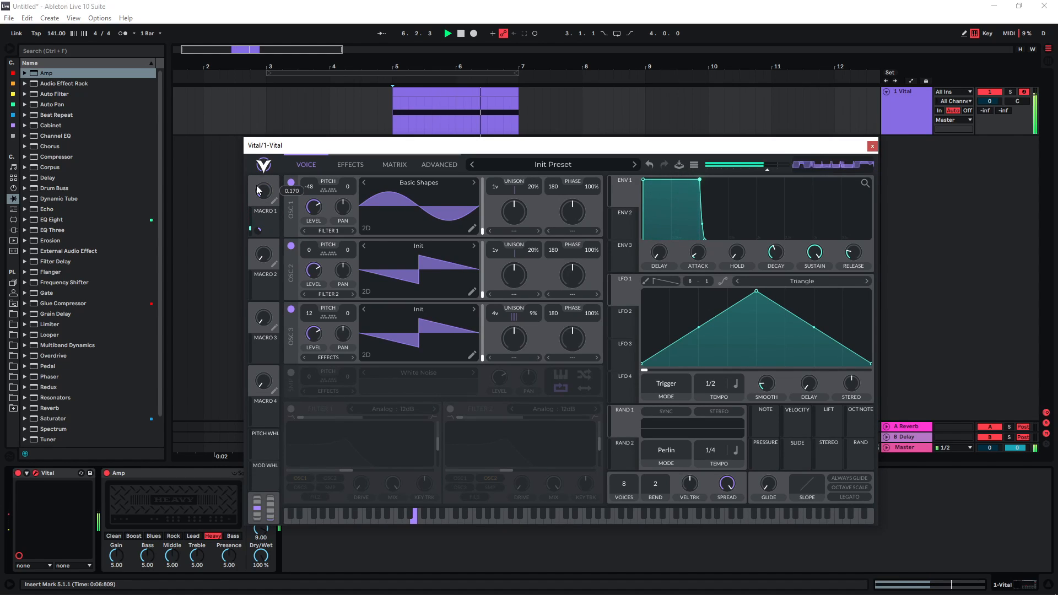
Check the Macro 1 routing and sweep Macro 1 to hear the transposition
left_click(394, 164)
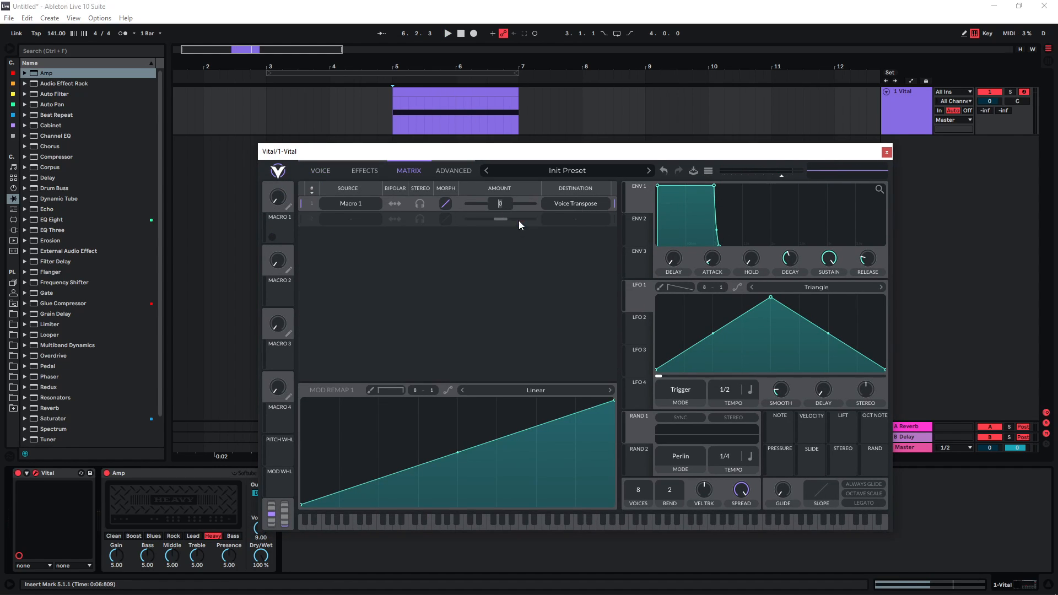
left_click(319, 170)
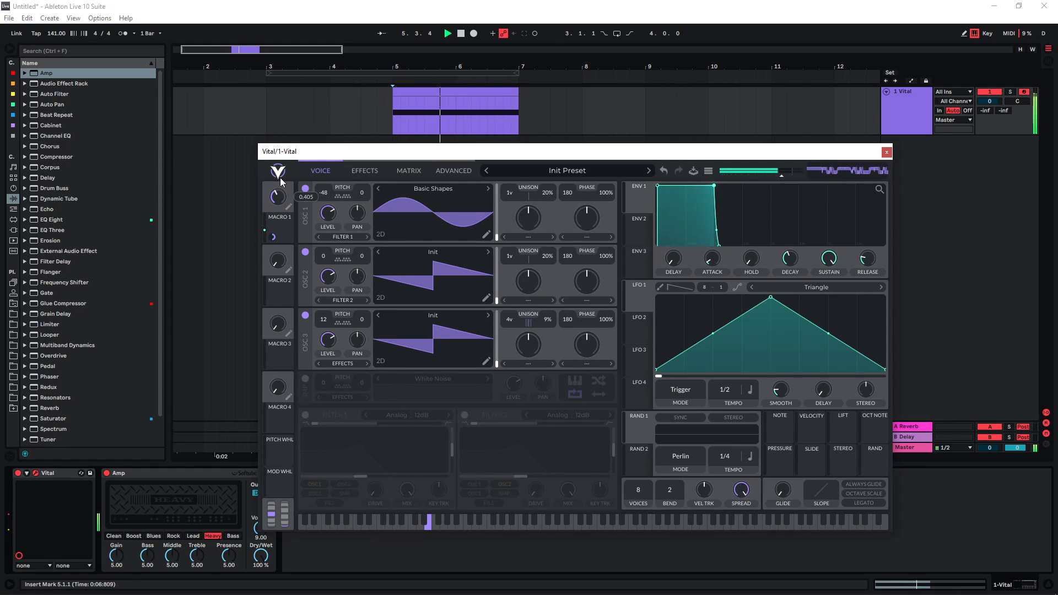
left_click_drag(274, 196, 274, 210)
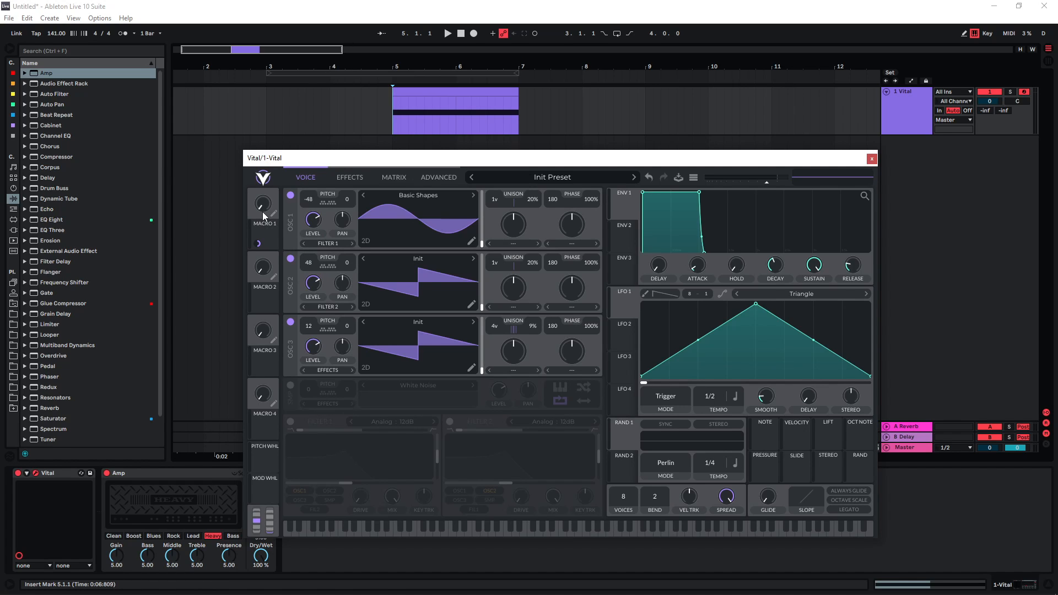
left_click_drag(262, 203, 262, 199)
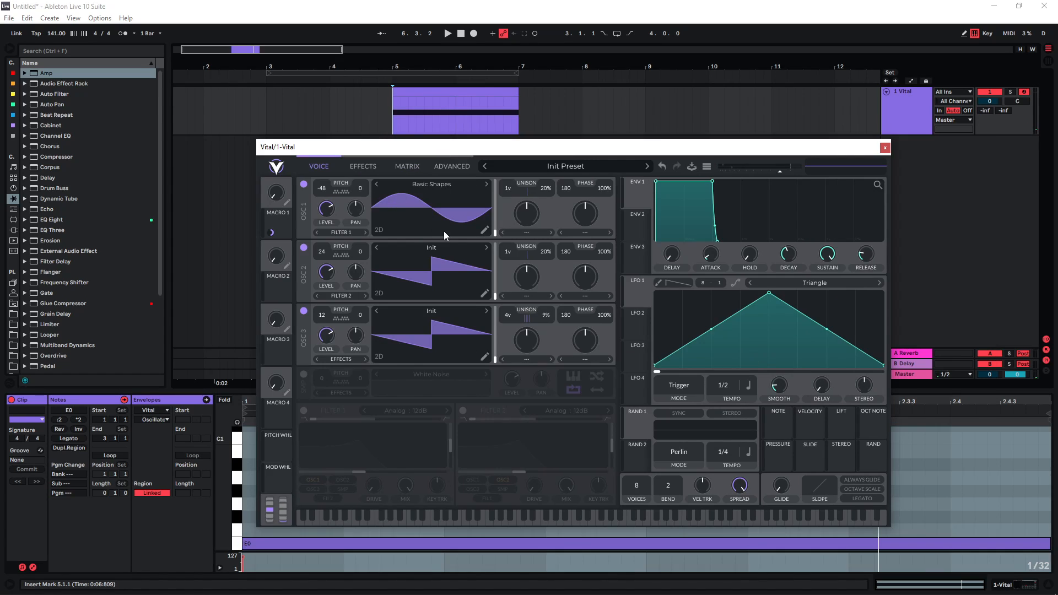
mouse_move(465, 218)
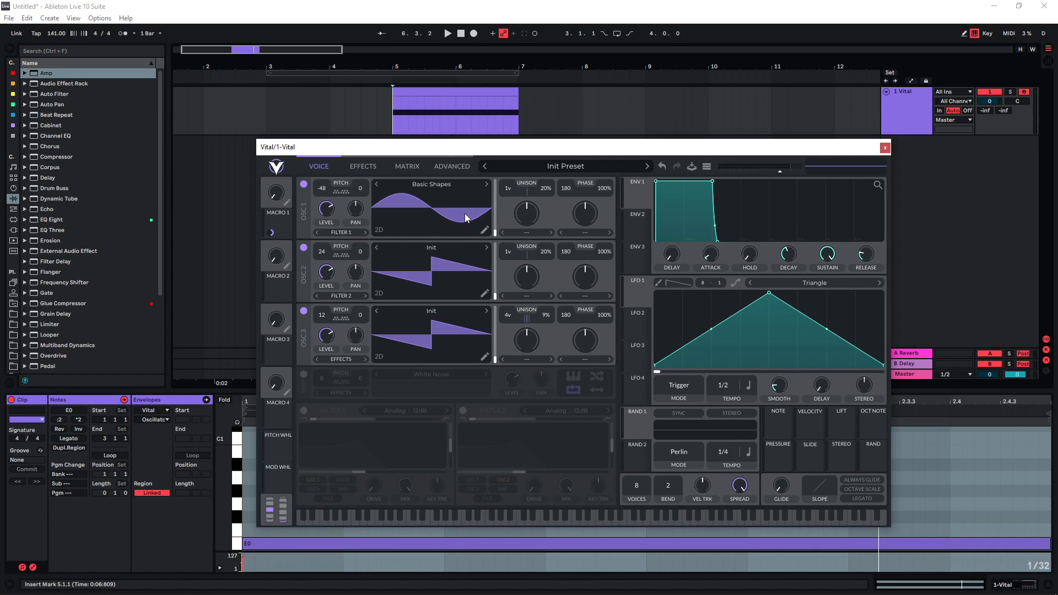
mouse_move(305, 201)
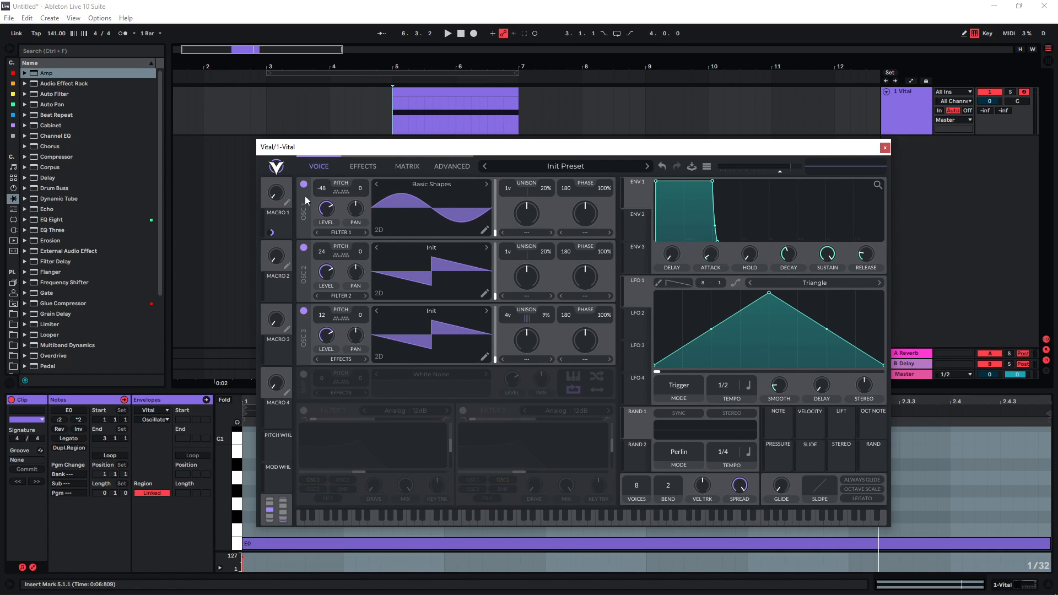
mouse_move(315, 197)
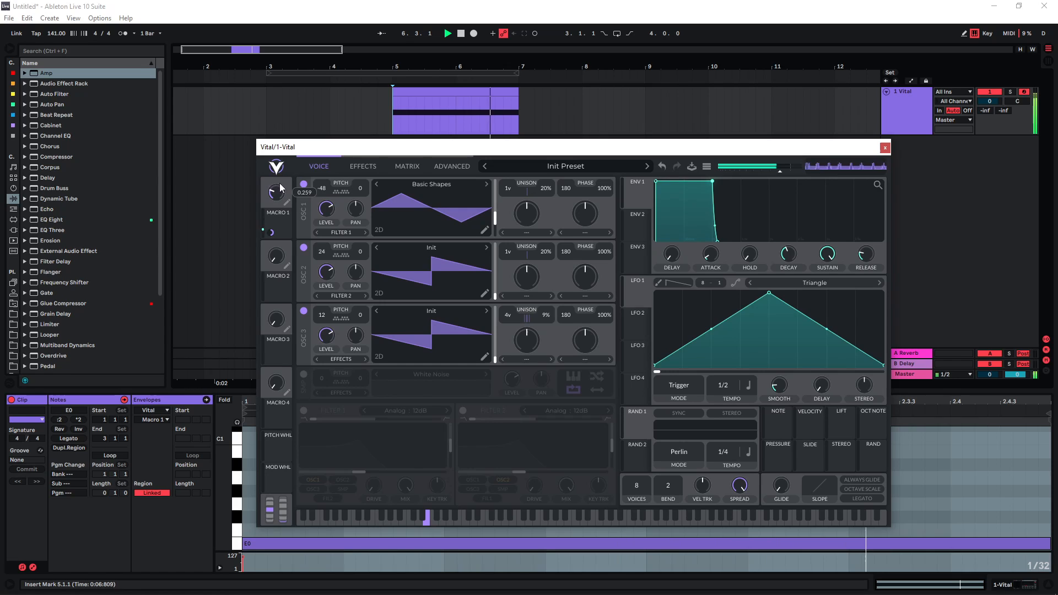
left_click(361, 160)
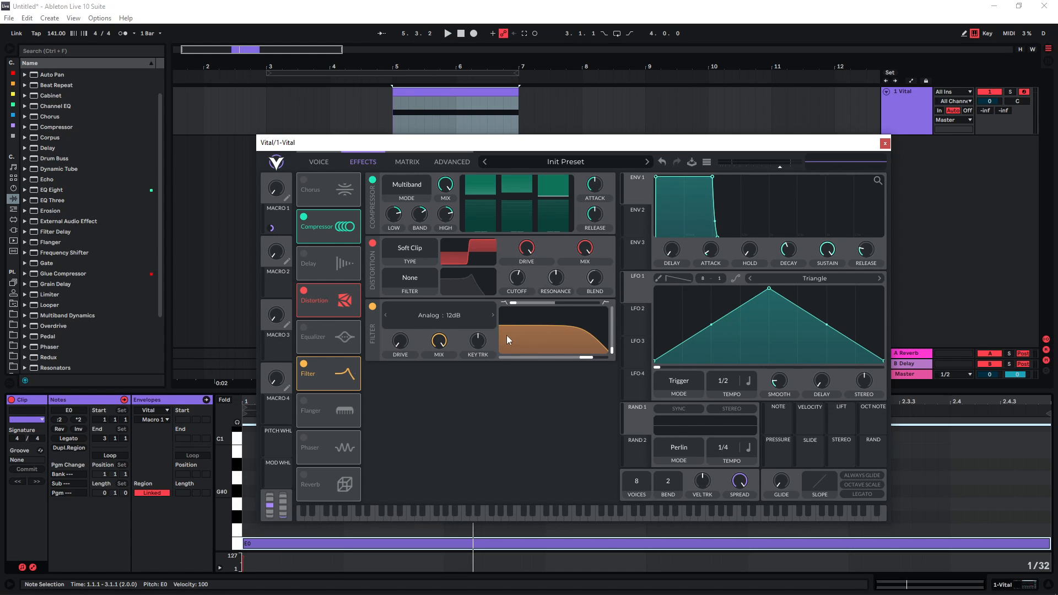
mouse_move(284, 218)
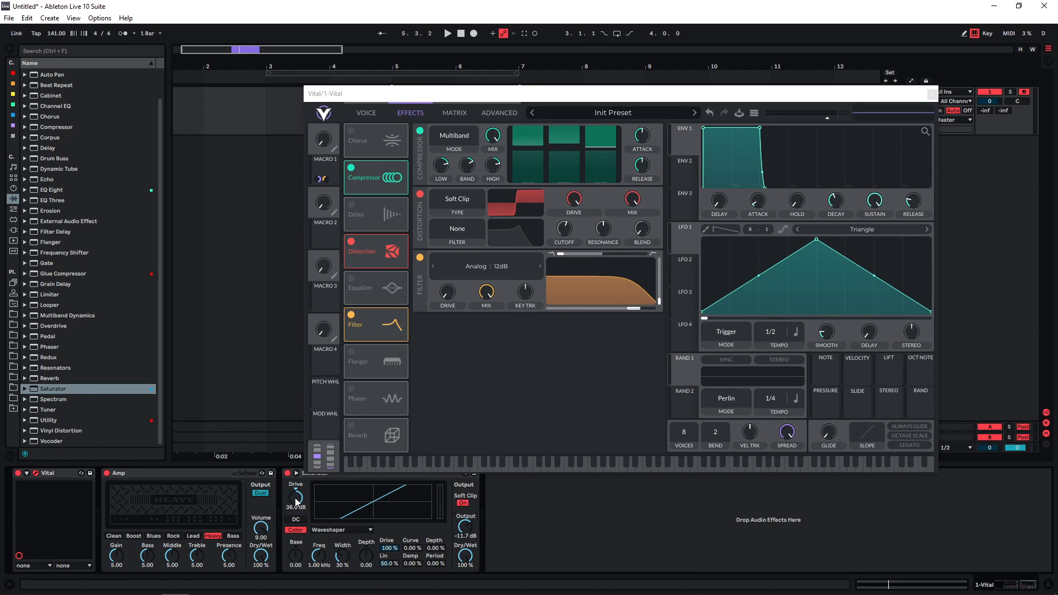
mouse_move(370, 260)
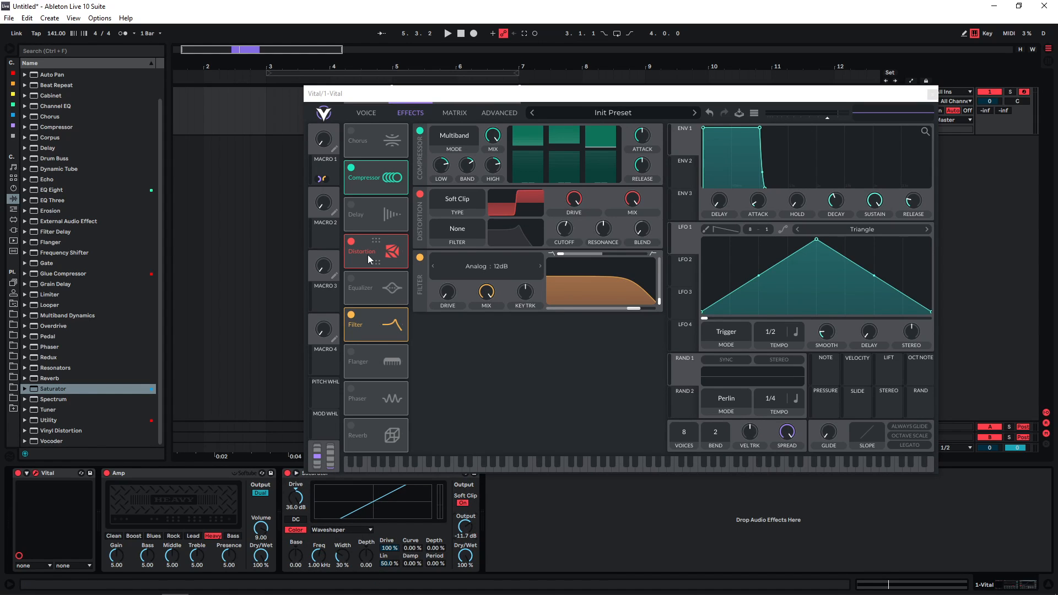